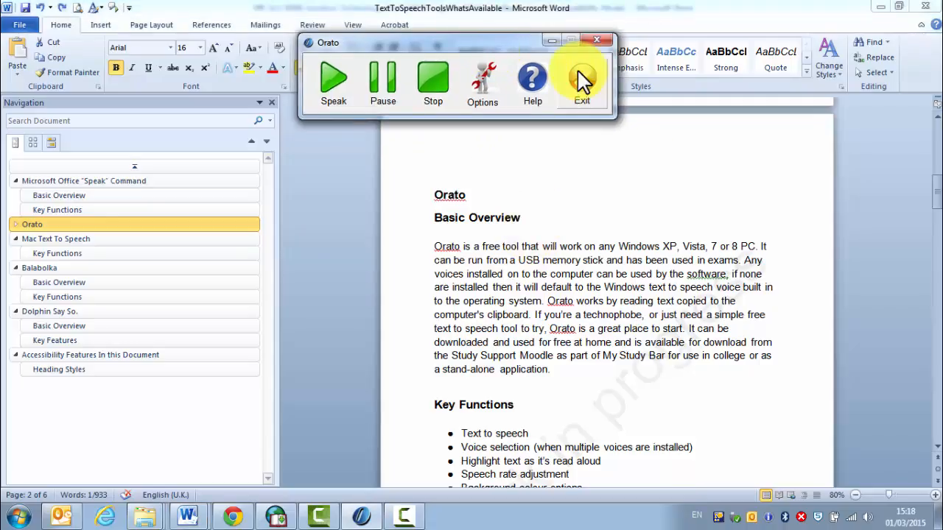
mouse_move(483, 84)
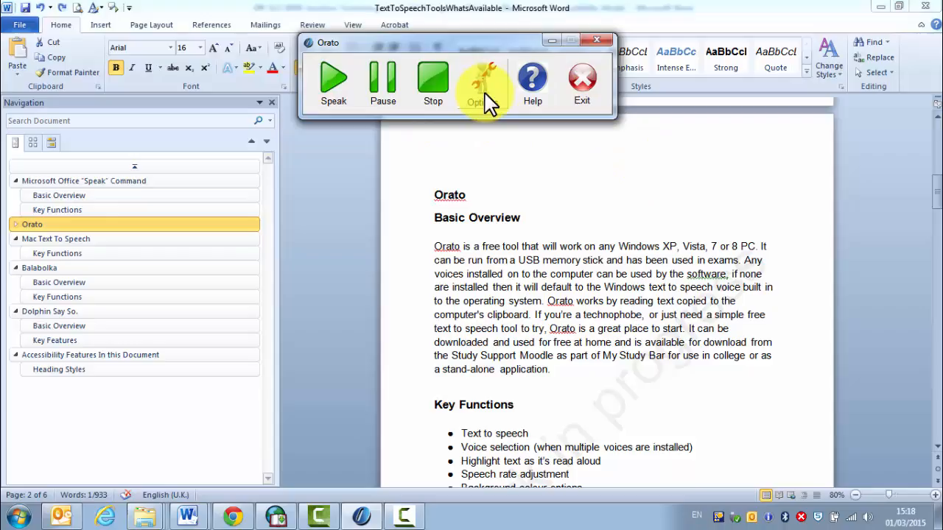
Step: Expand the Options panel showing the CereVoice English voice, rate 0 and volume 100
click(484, 81)
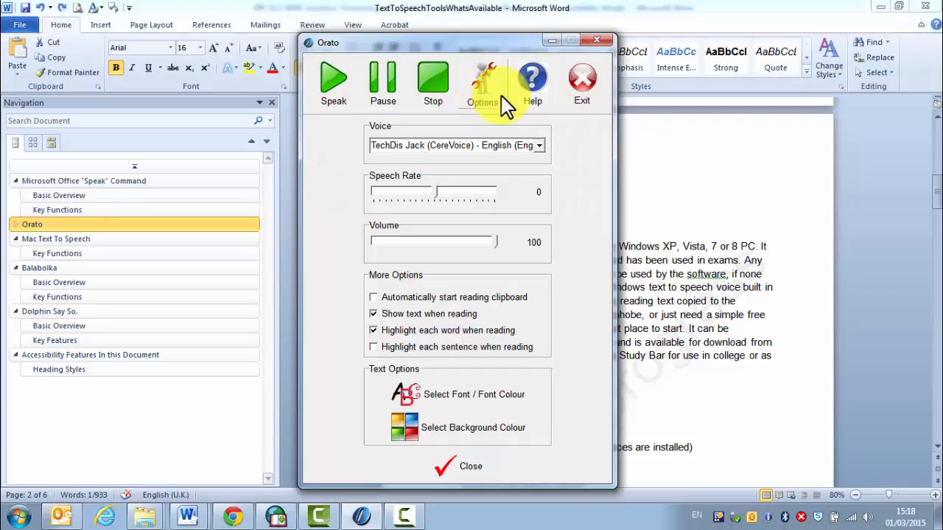
click(538, 145)
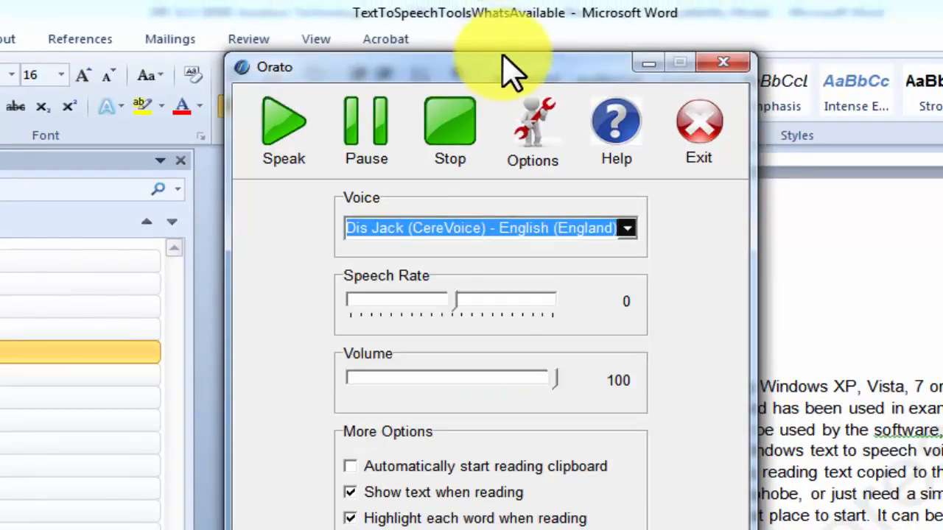
drag(508, 66, 493, 50)
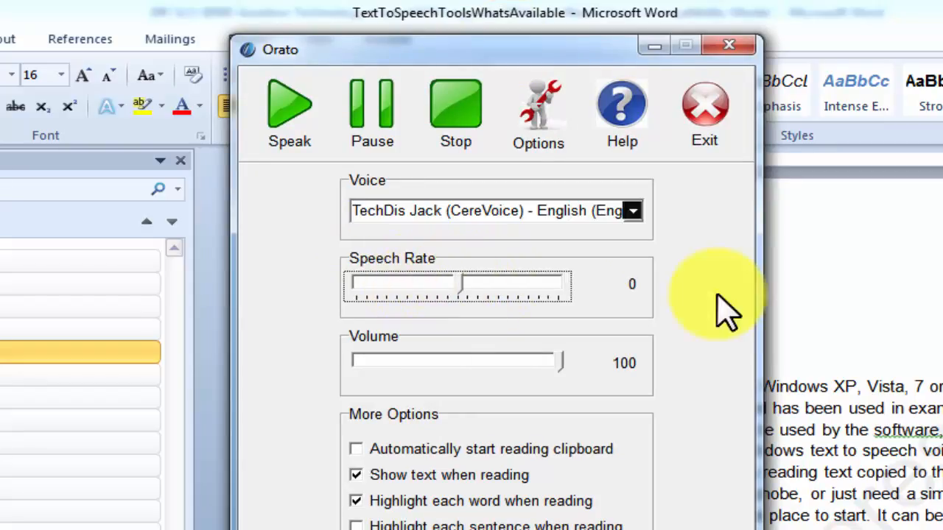
mouse_move(604, 302)
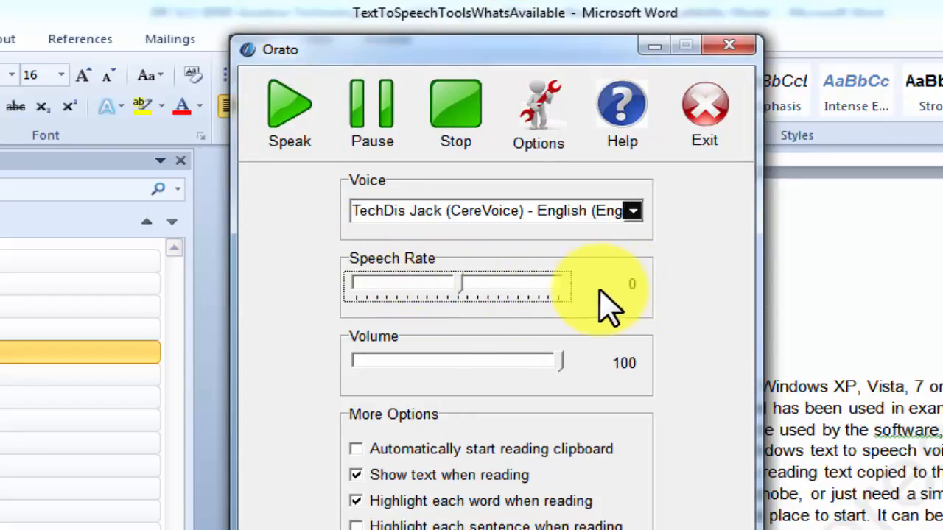
mouse_move(464, 297)
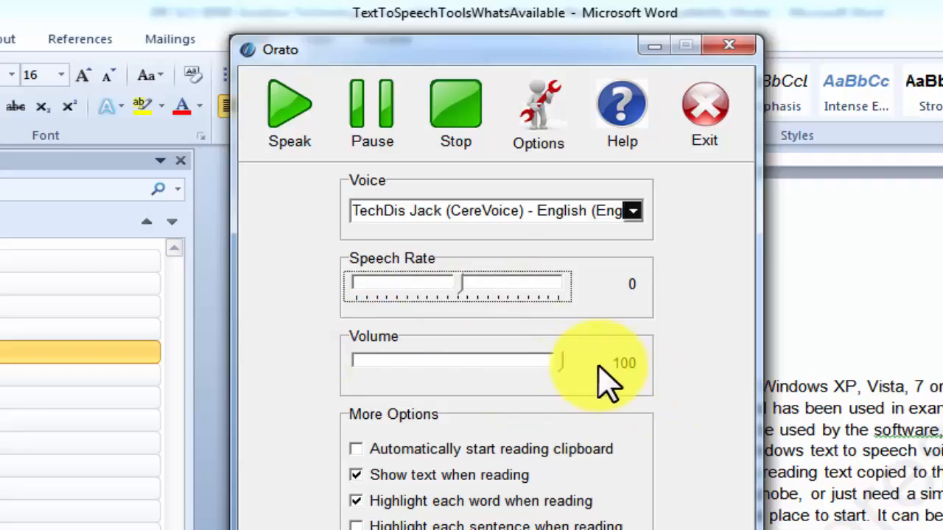
mouse_move(611, 294)
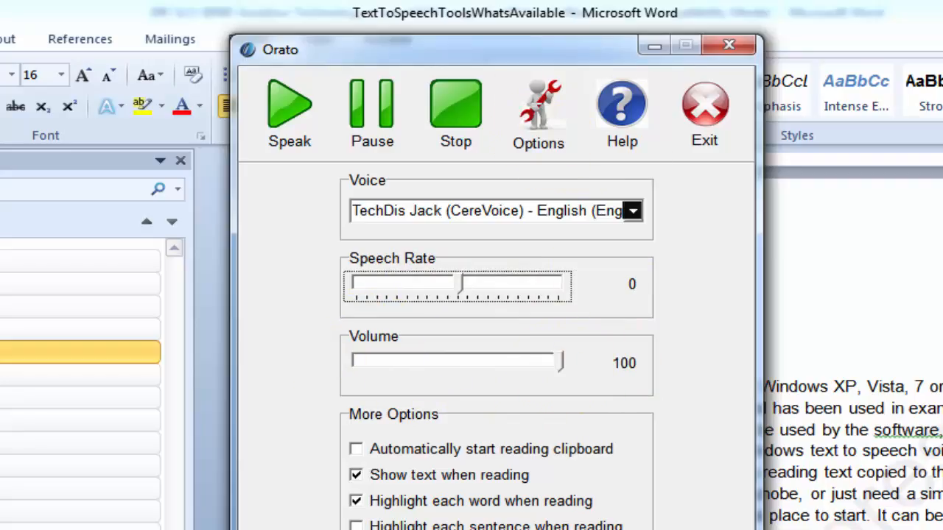
scroll(down, 3)
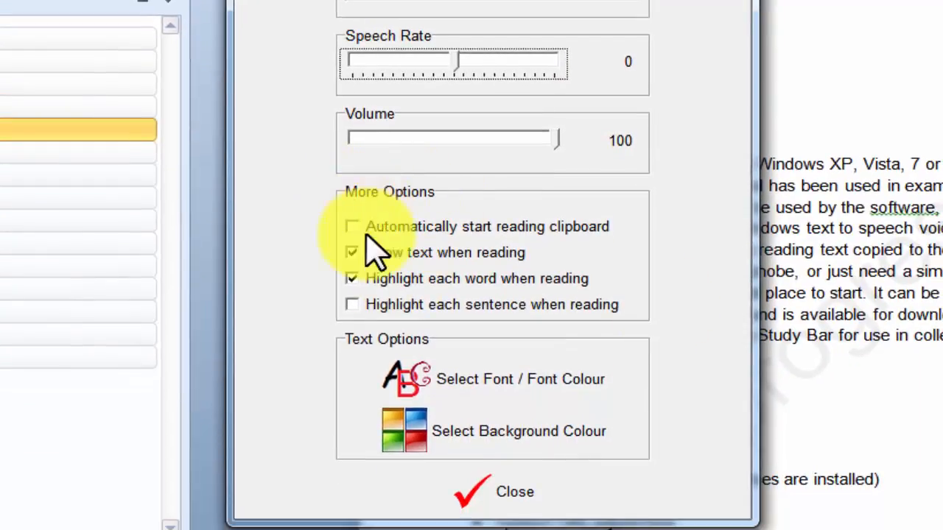
mouse_move(442, 251)
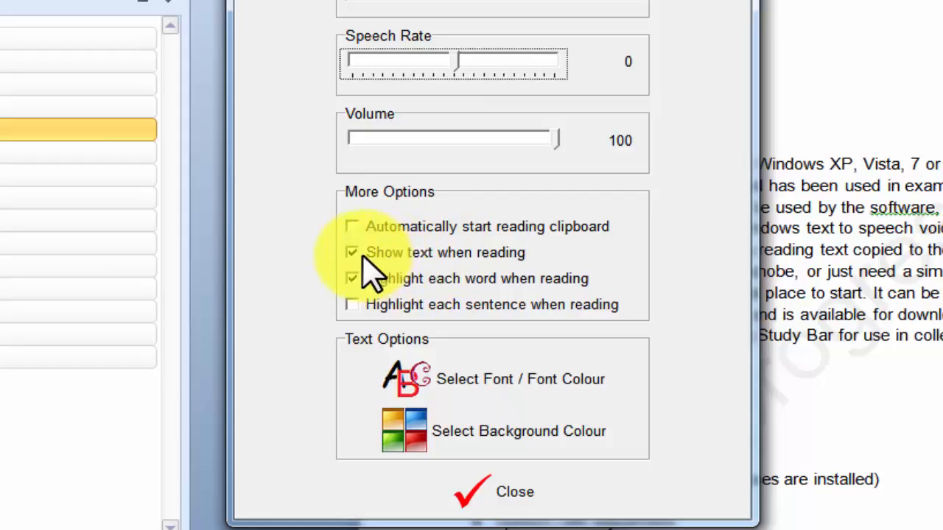
mouse_move(501, 303)
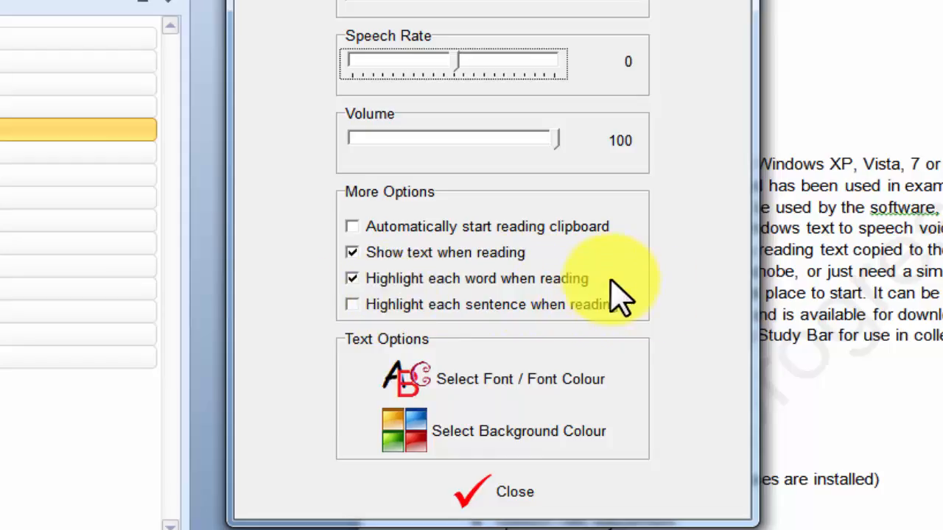
mouse_move(302, 294)
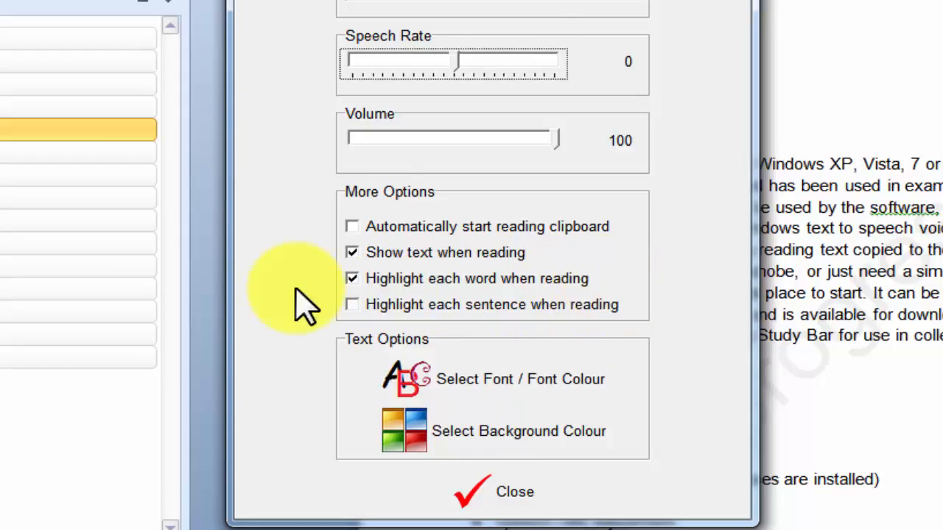
mouse_move(395, 339)
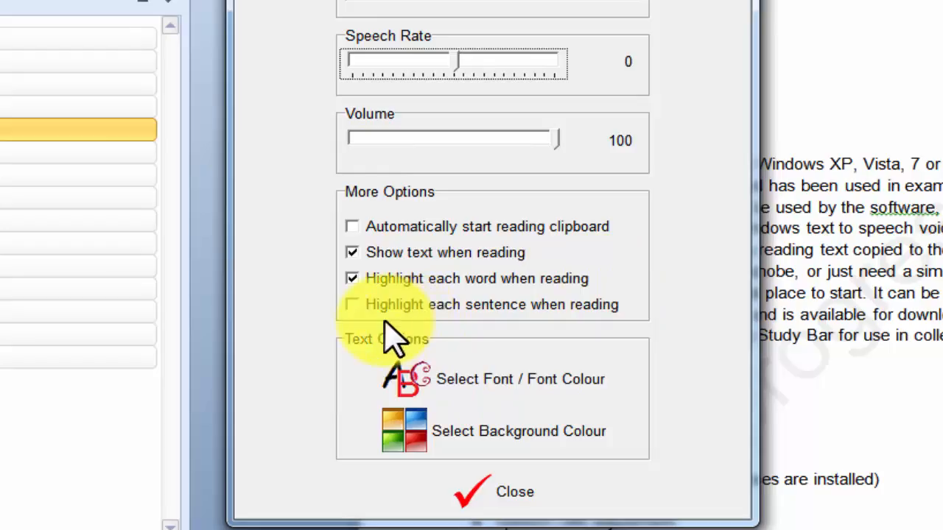
mouse_move(489, 324)
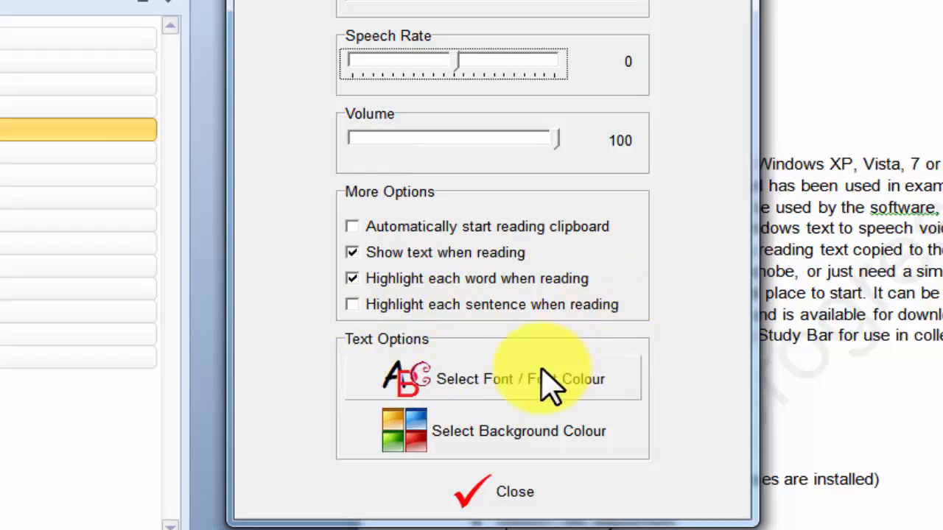
Step: Confirm the reading font and choose a light blue colour for the displayed text
click(519, 378)
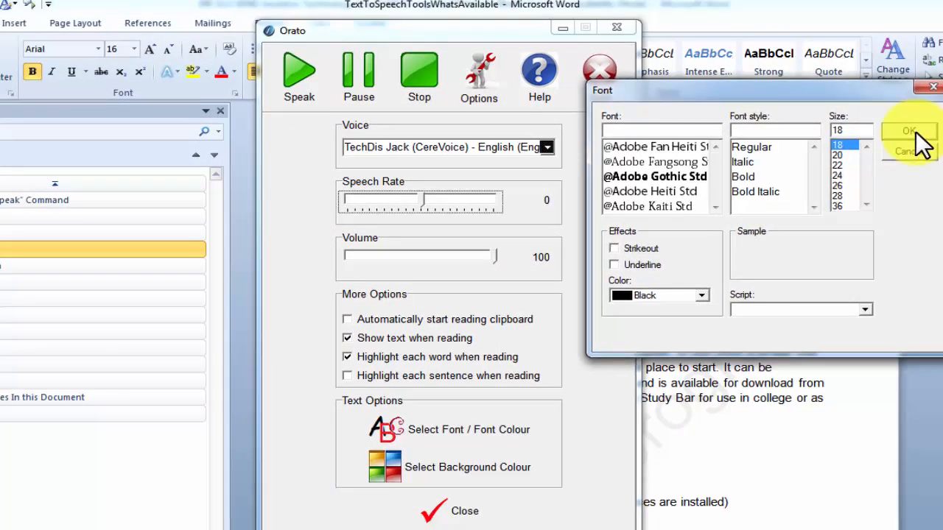
click(908, 129)
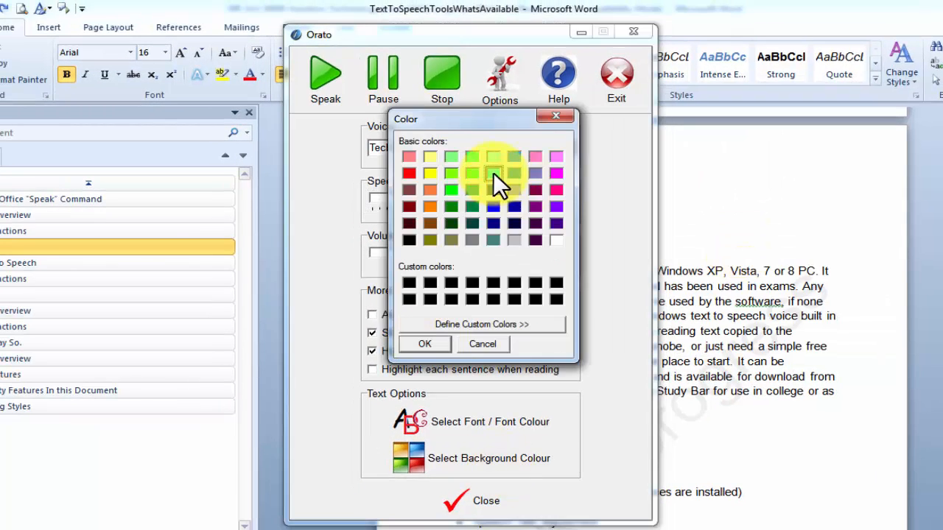
click(430, 156)
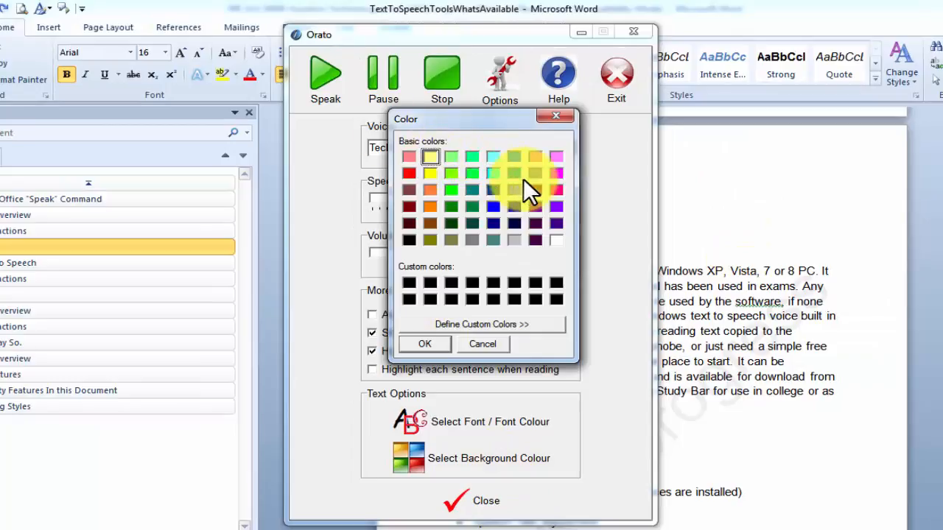
mouse_move(501, 180)
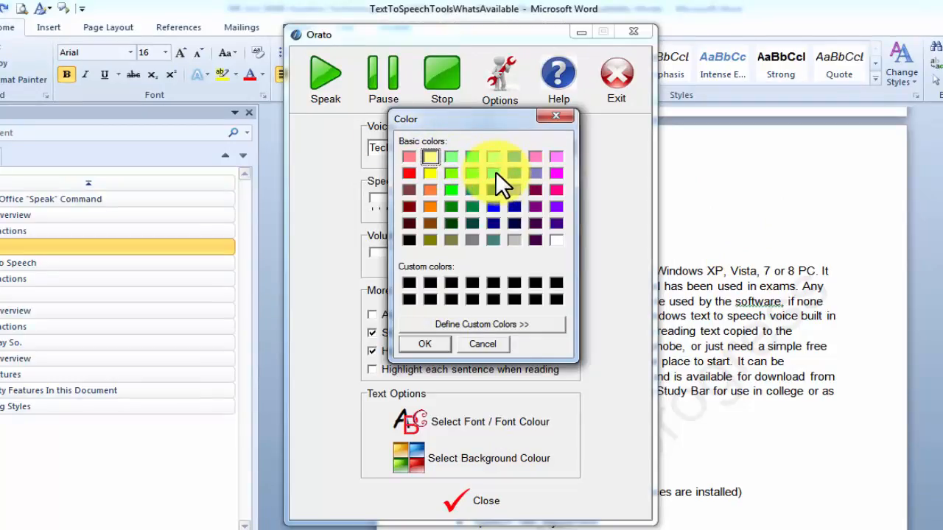
click(492, 174)
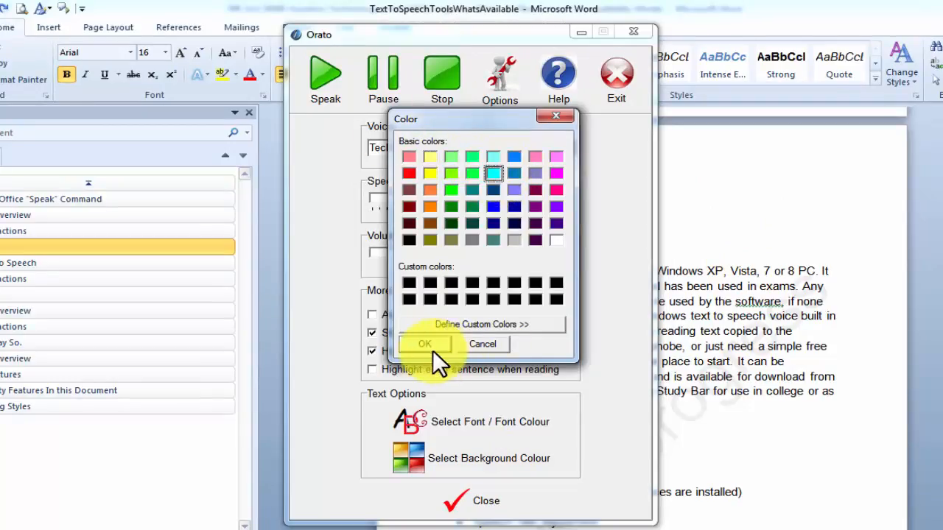
mouse_move(501, 130)
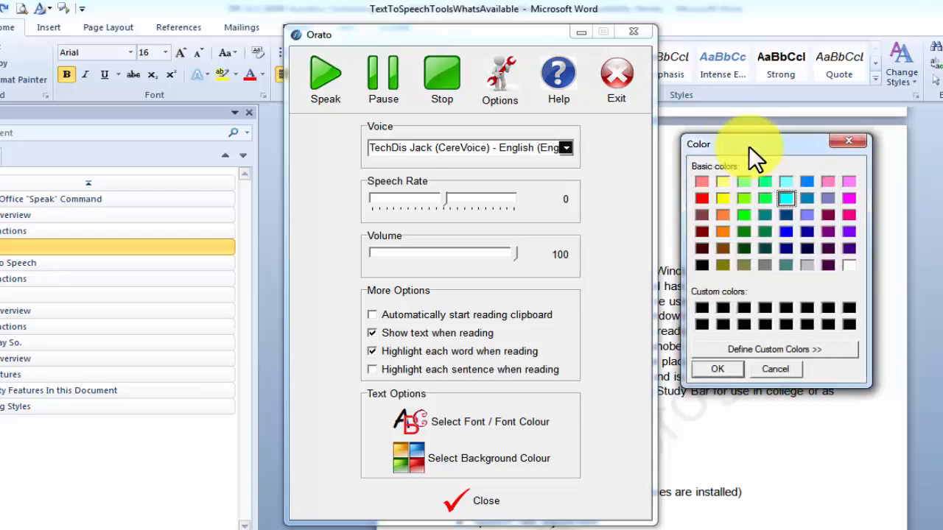
mouse_move(725, 358)
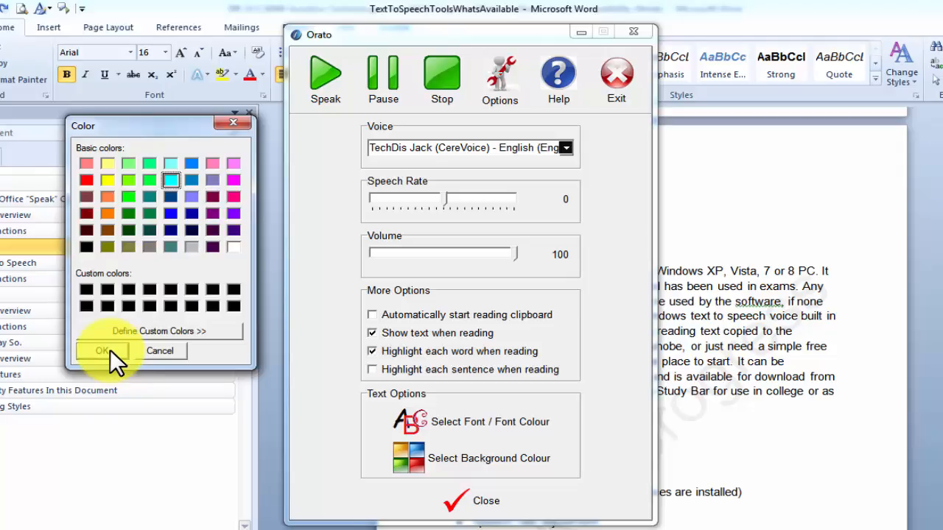
Step: Confirm the background colour, dismiss the 'Failed to set data' error and keep the Jack English voice
click(566, 147)
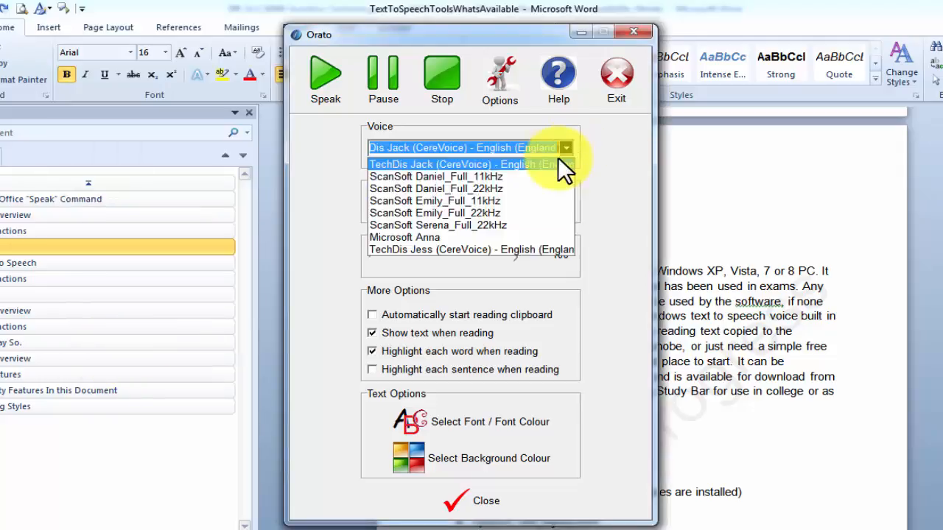
click(471, 251)
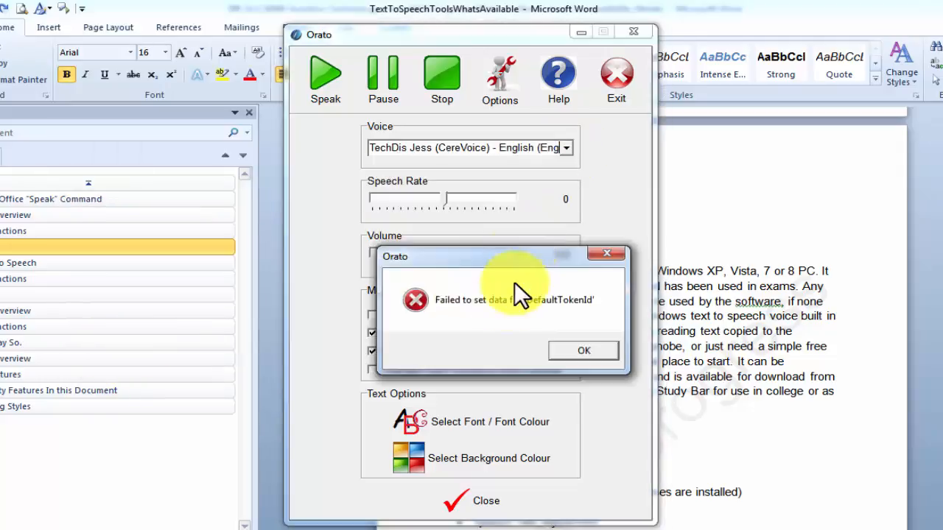
click(584, 351)
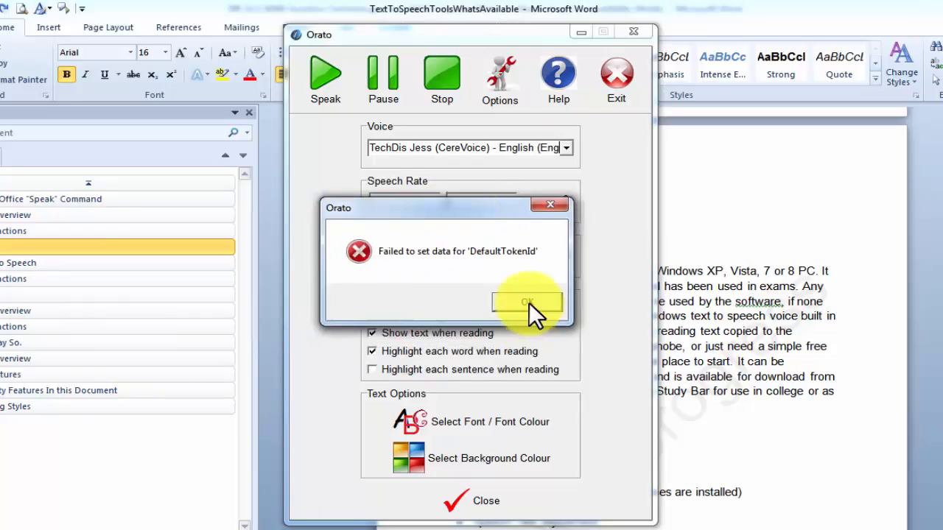
click(527, 302)
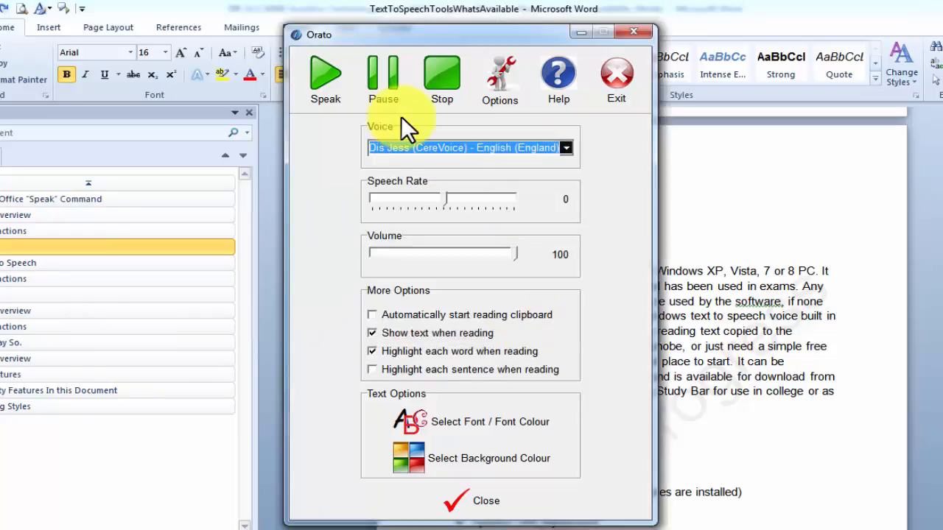
Step: Close the Options panel so only the compact reader floats over the document
click(565, 147)
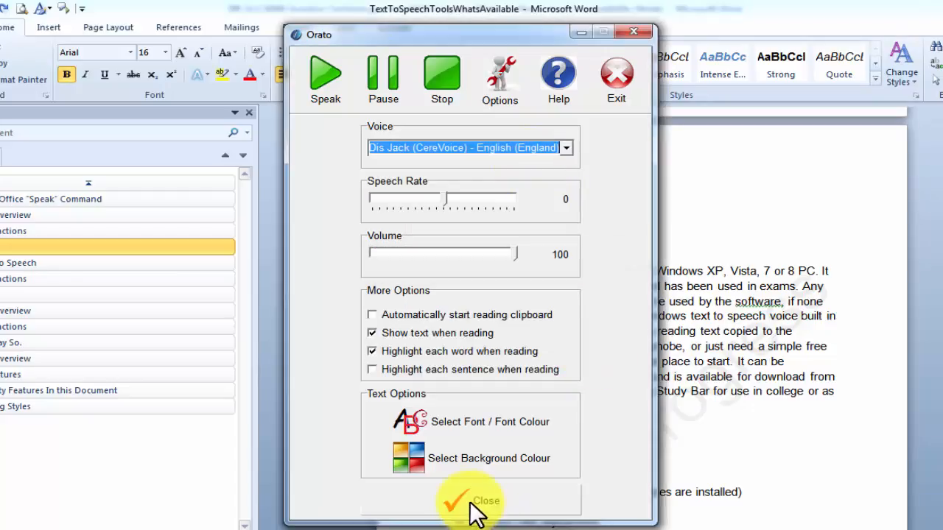
click(472, 501)
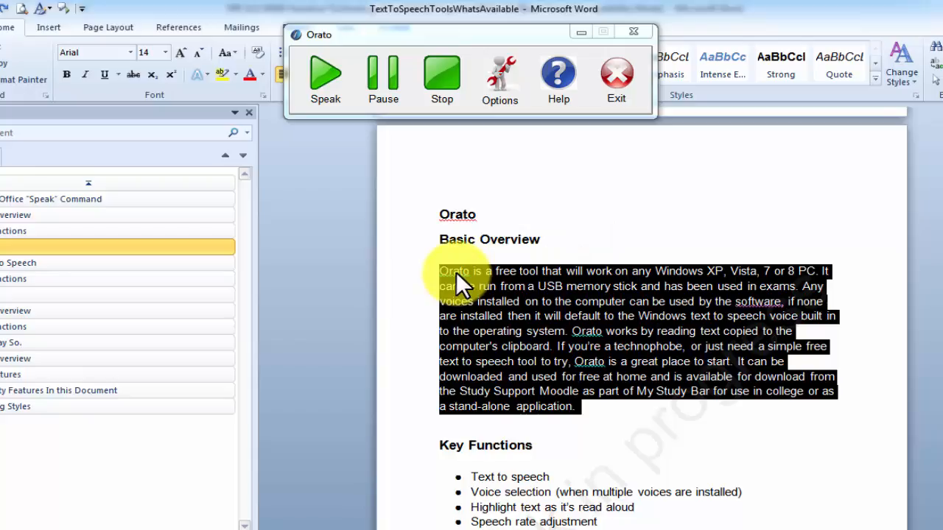
mouse_move(489, 309)
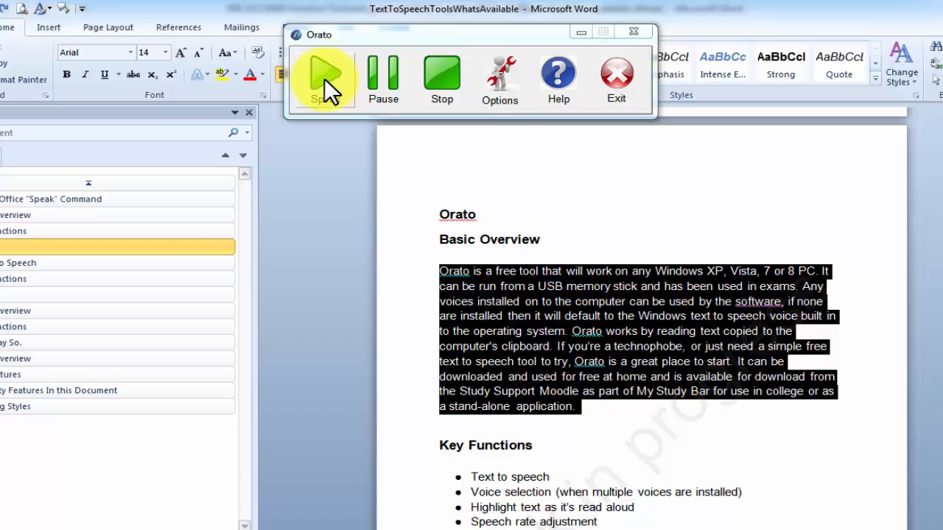
Step: Read the Basic Overview paragraph aloud with word highlighting, pausing, resuming and stopping it
click(326, 75)
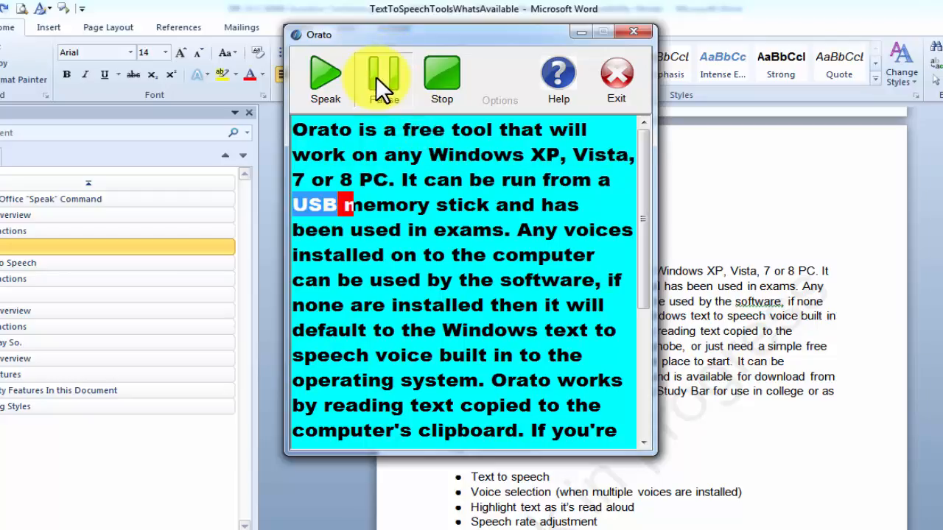
click(383, 77)
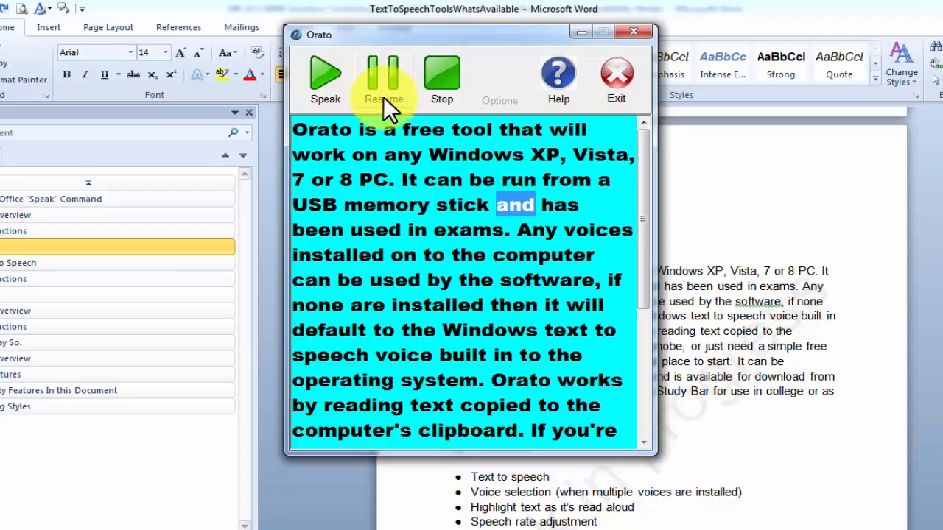
mouse_move(435, 95)
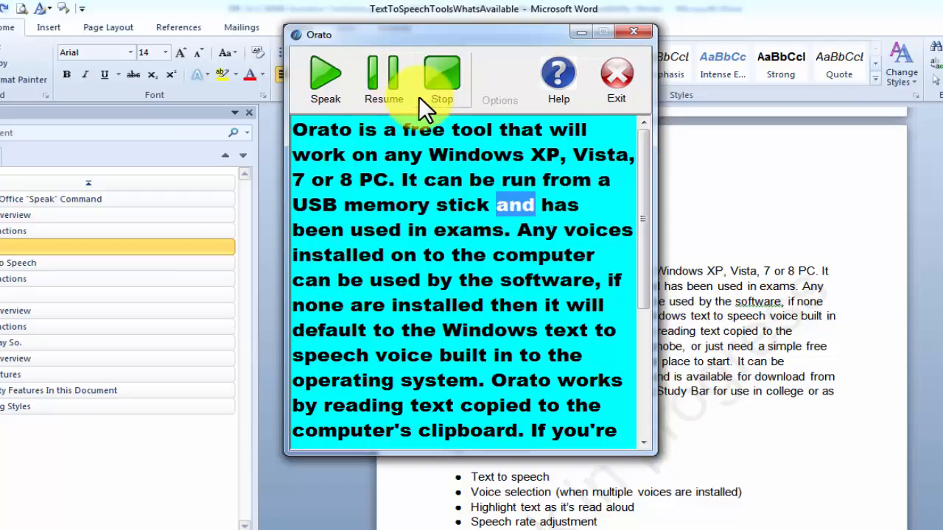
mouse_move(398, 103)
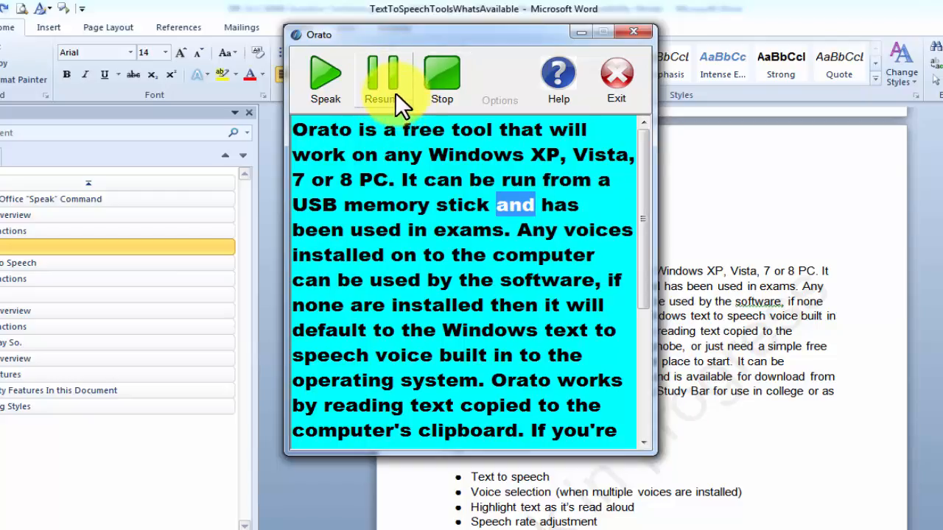
click(383, 77)
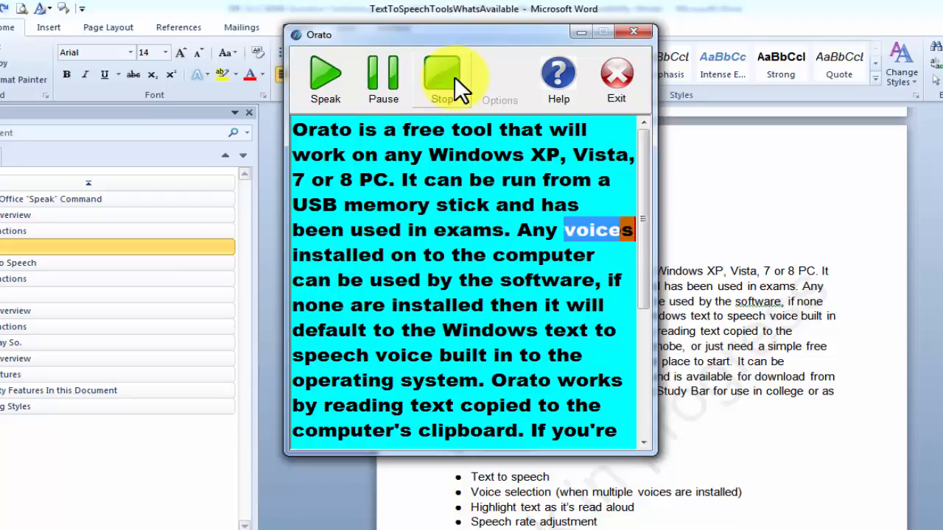
click(442, 79)
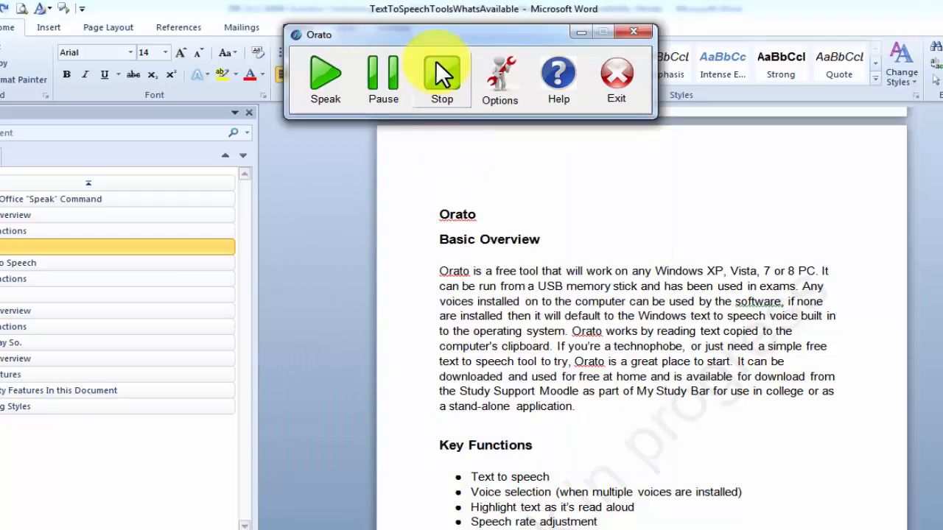
mouse_move(454, 103)
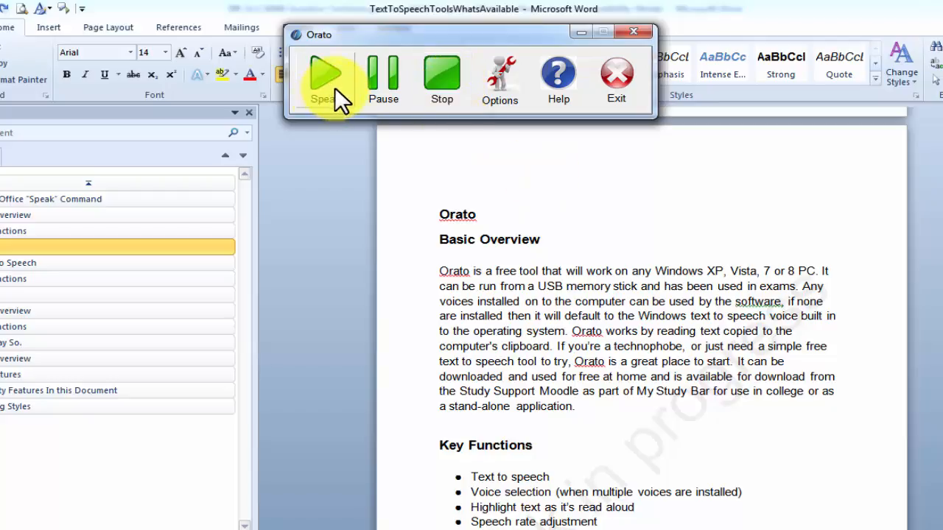
Step: Start reading the paragraph again and stop it
click(327, 74)
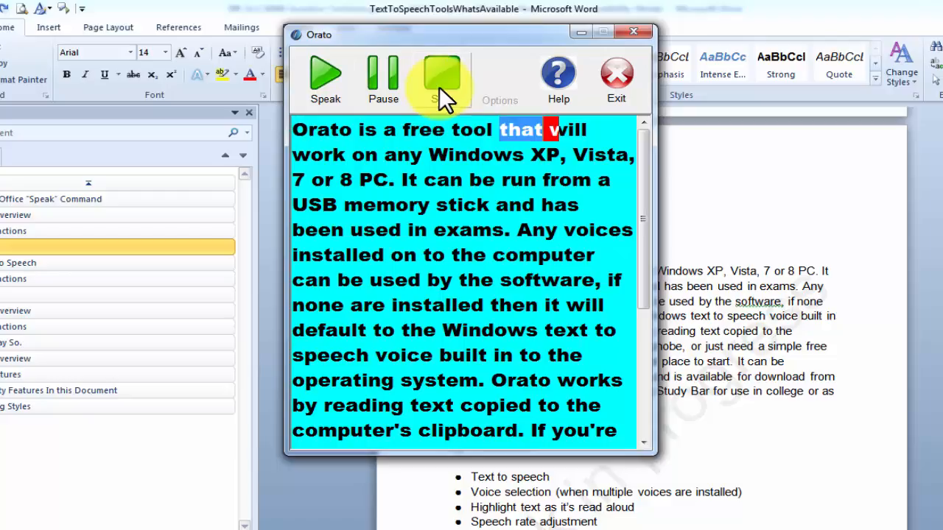
click(440, 77)
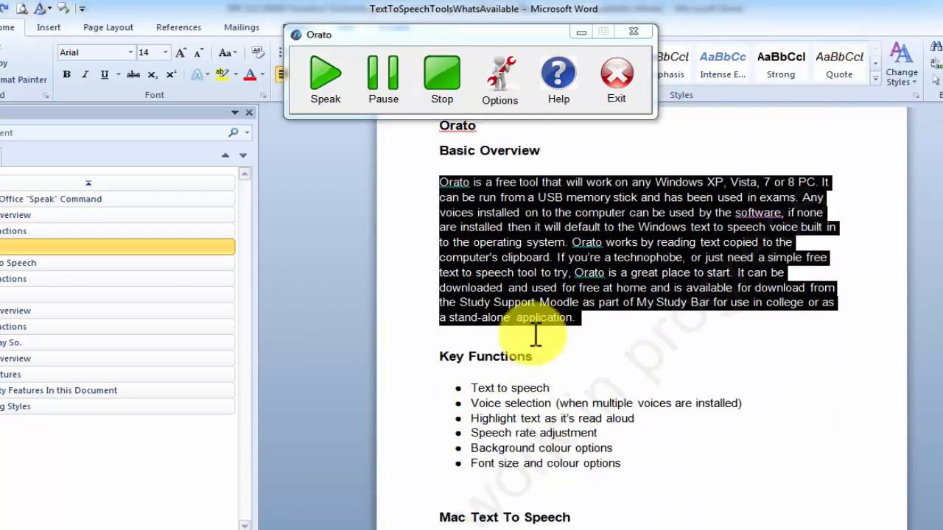
mouse_move(295, 501)
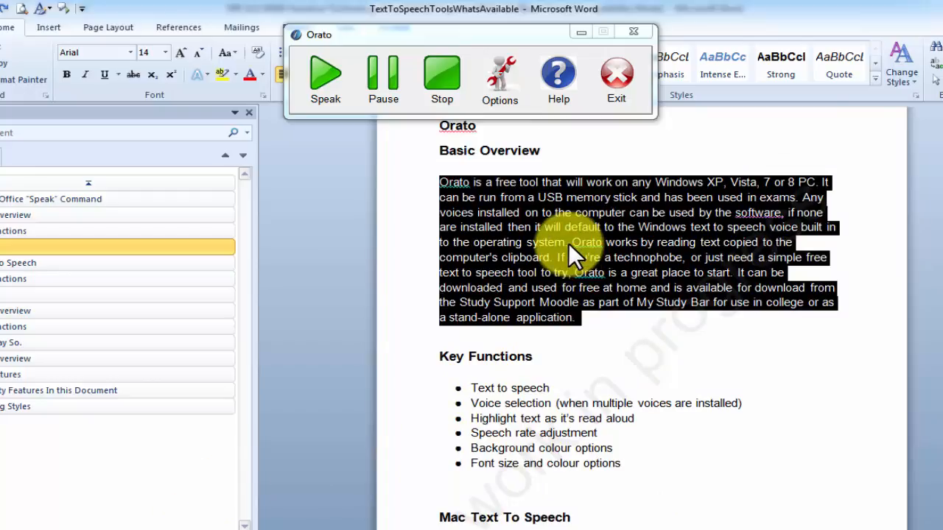
right_click(490, 180)
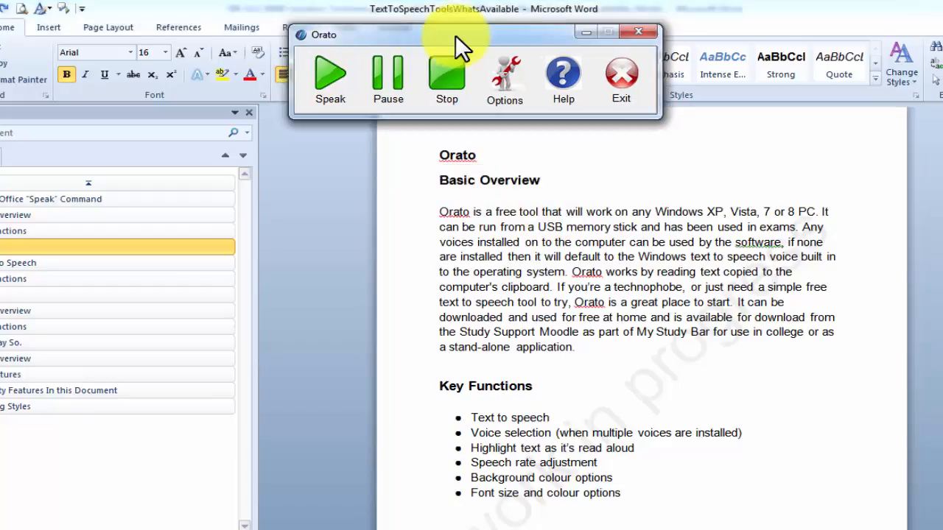
drag(456, 35, 479, 52)
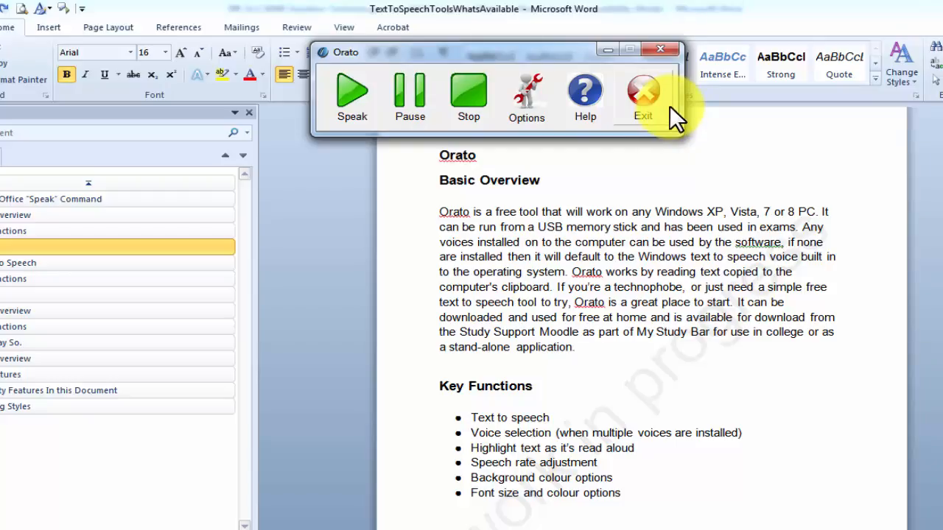
click(526, 96)
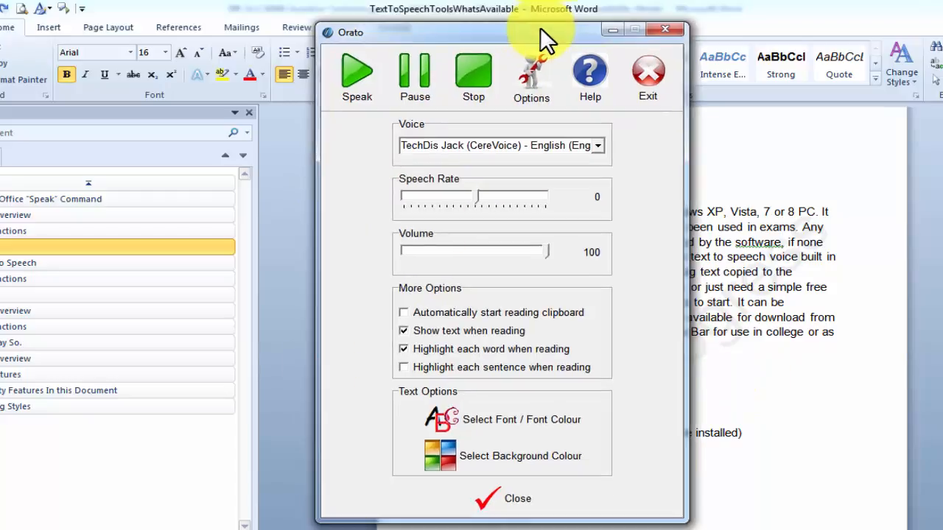
mouse_move(578, 456)
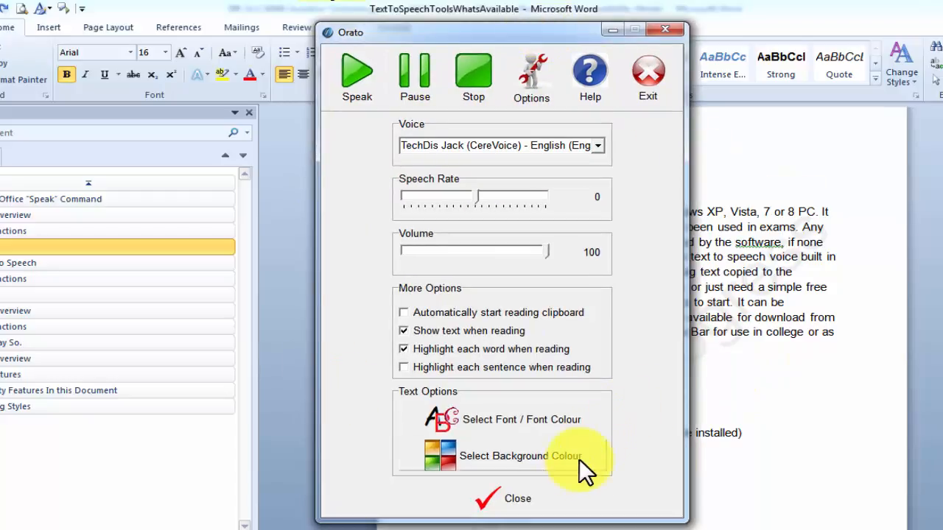
click(520, 457)
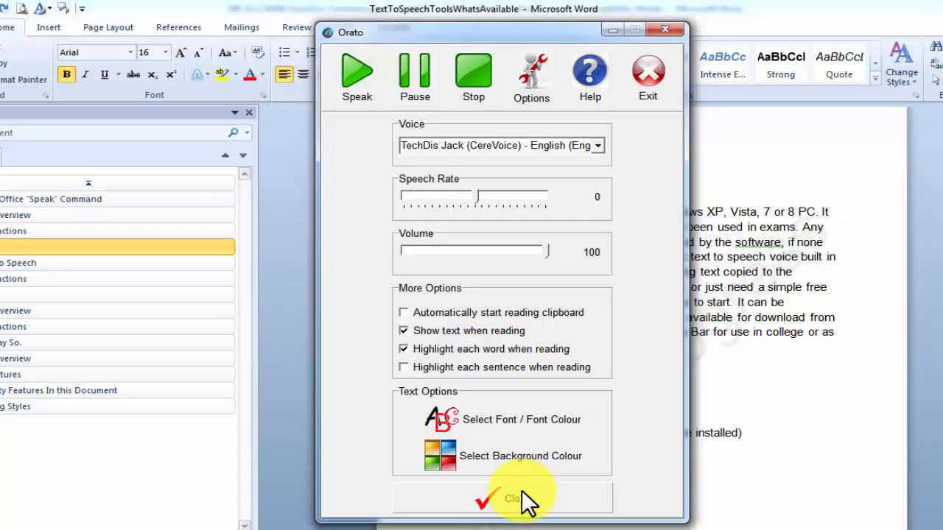
mouse_move(533, 513)
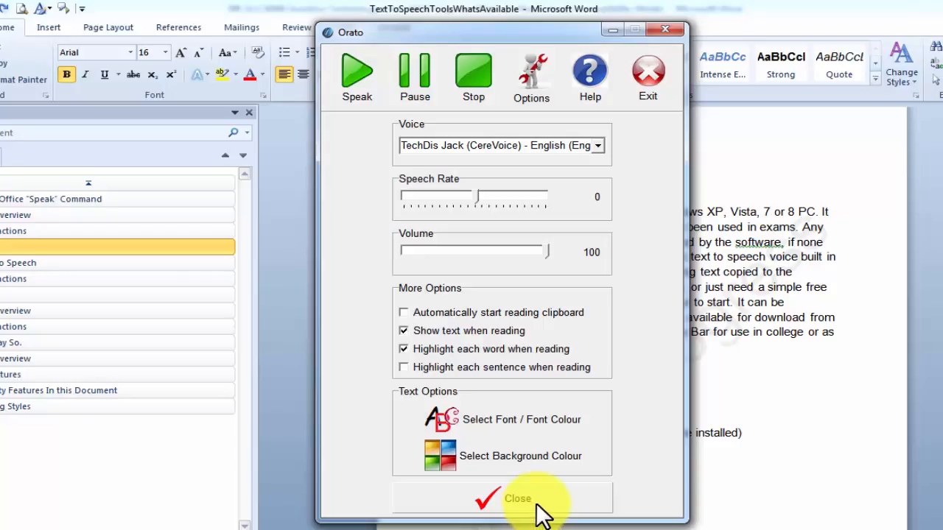
mouse_move(542, 146)
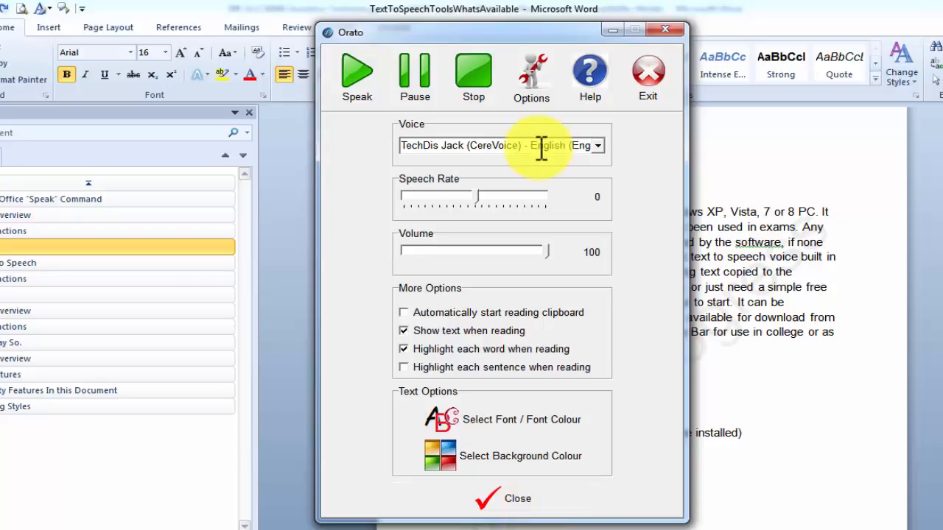
mouse_move(518, 498)
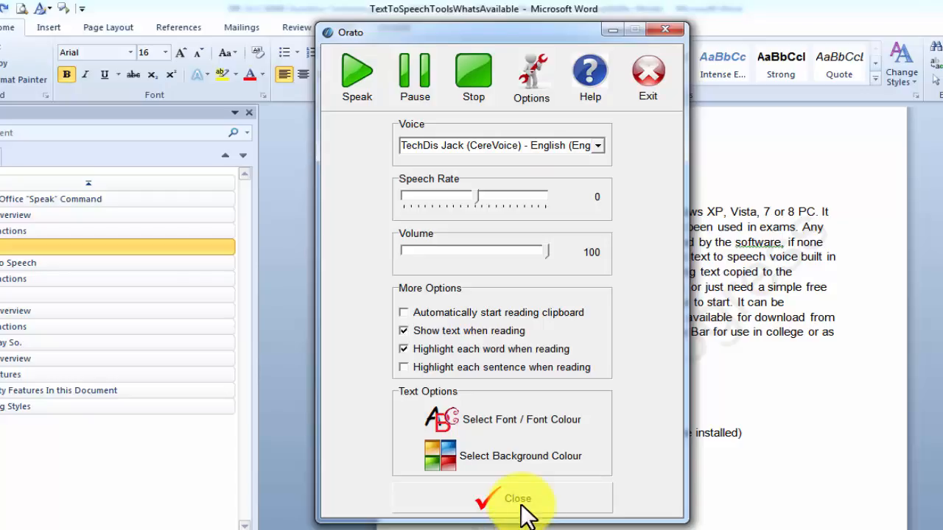
click(518, 498)
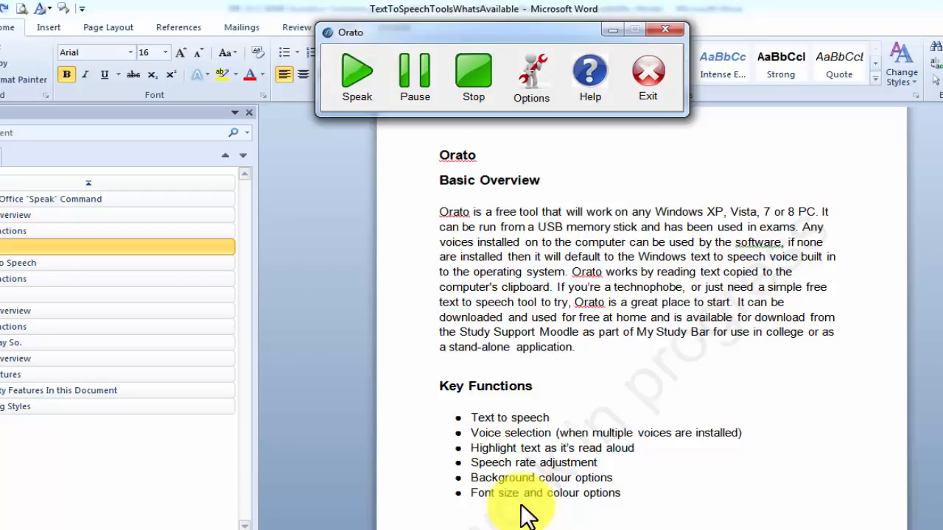